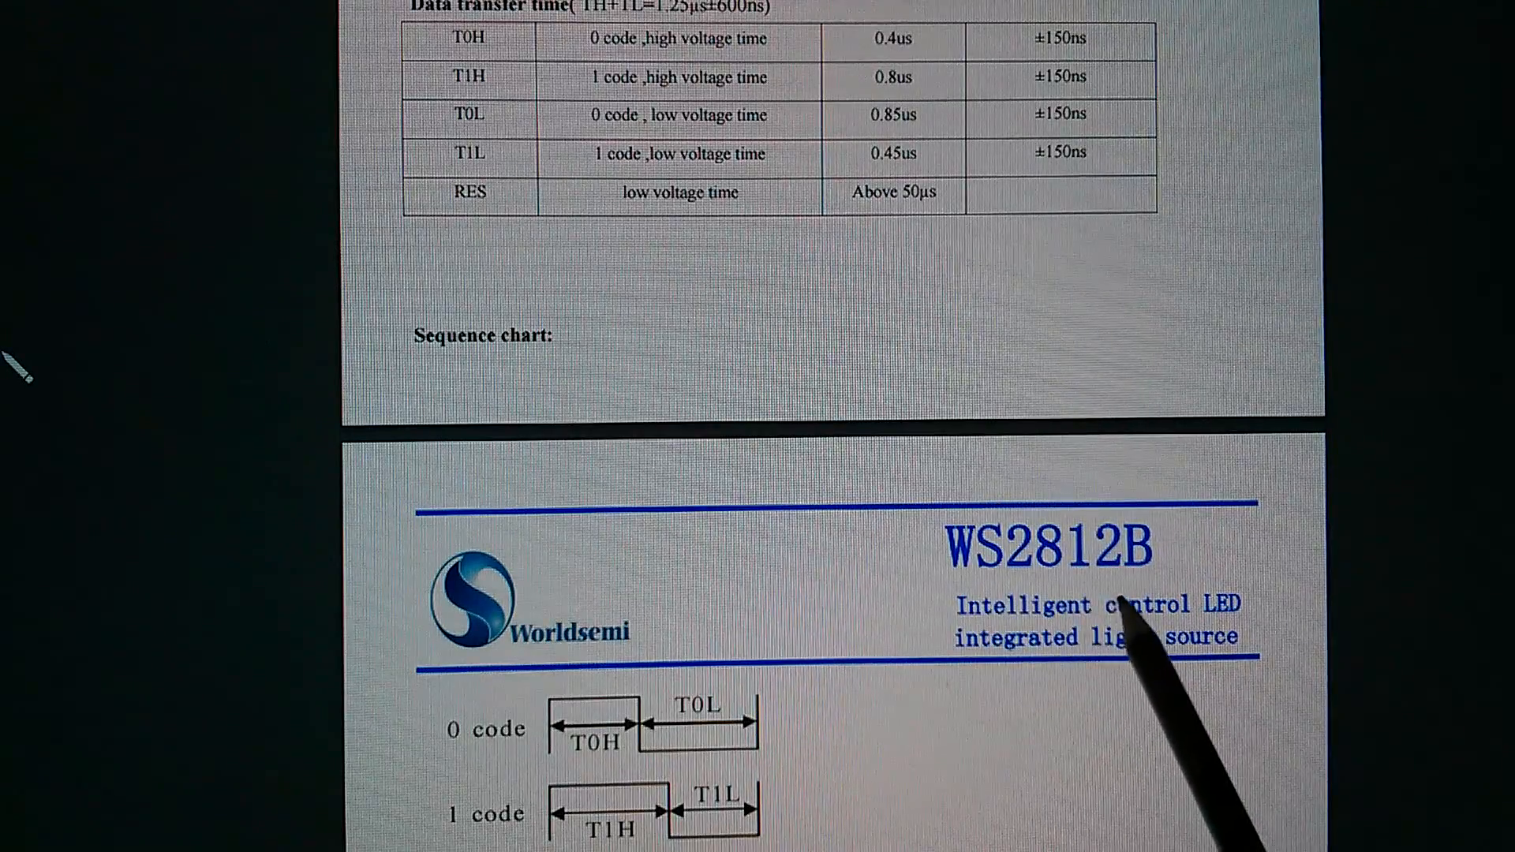
{"action": "mouse_move", "coordinate": [600, 832]}
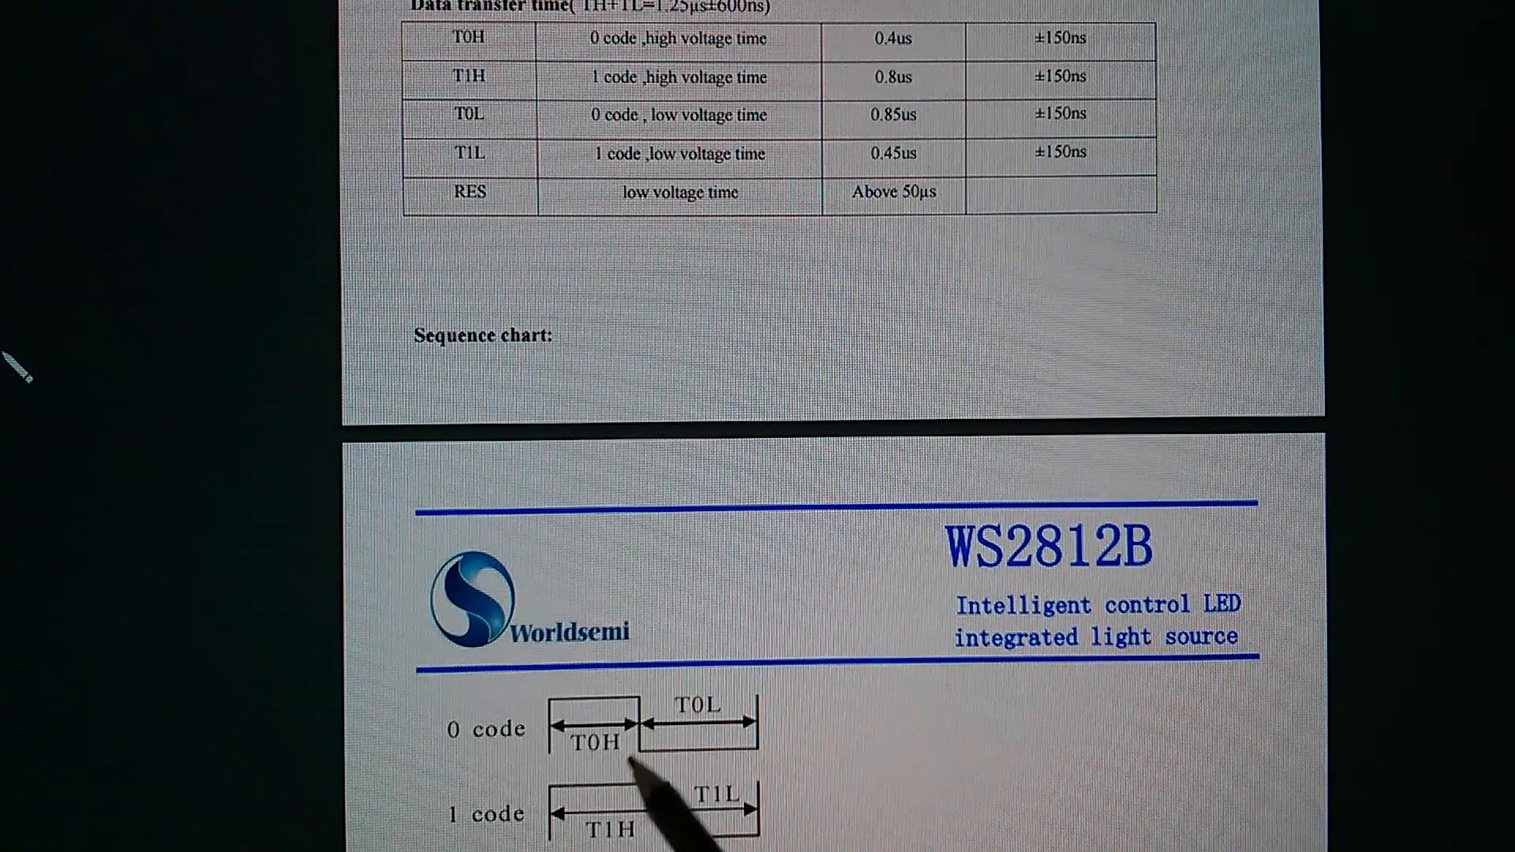
{"action": "mouse_move", "coordinate": [743, 764]}
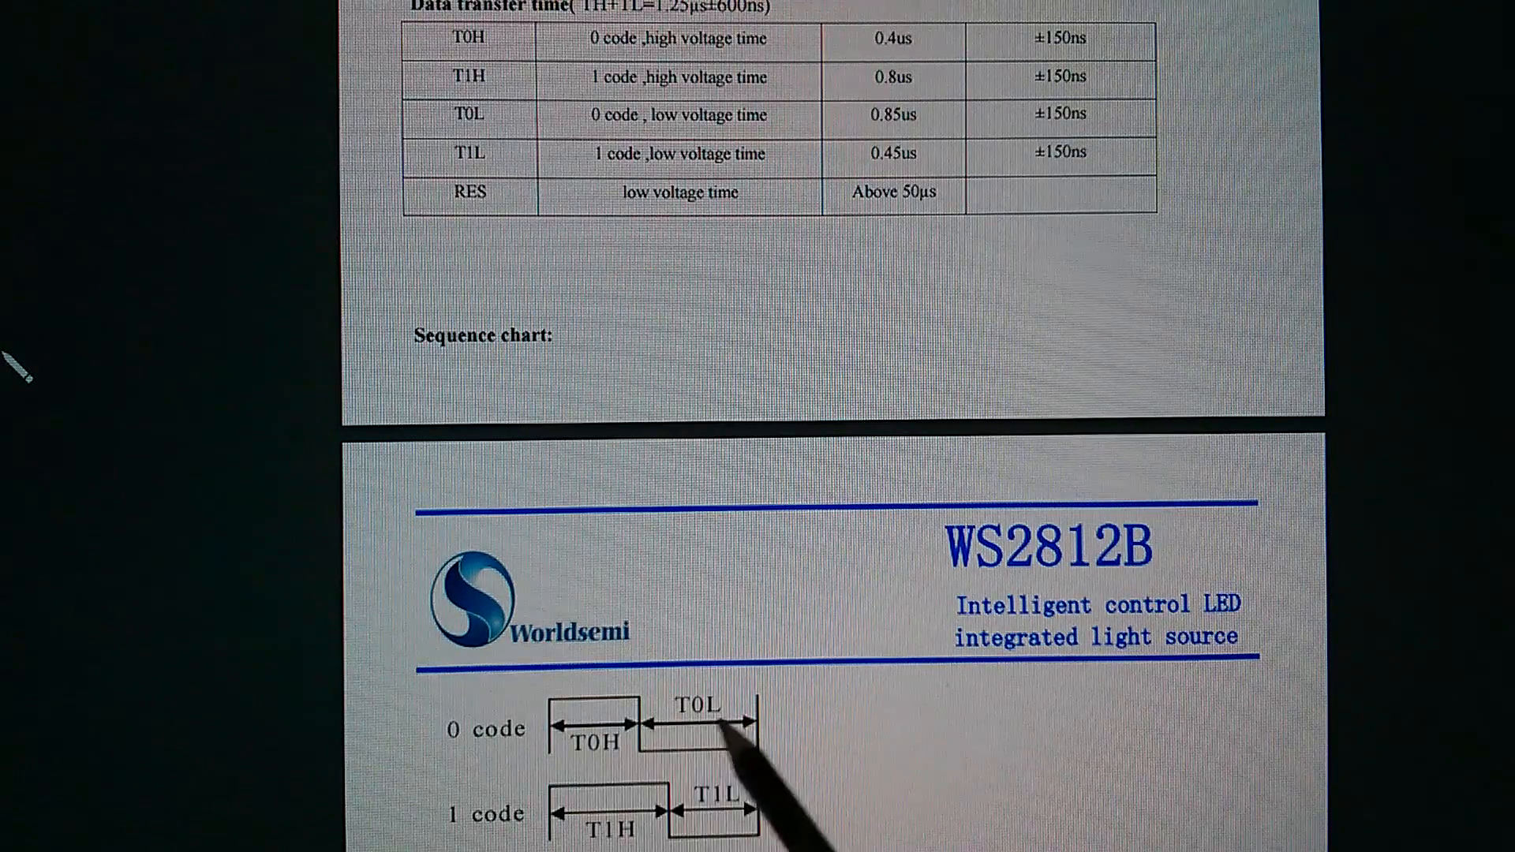